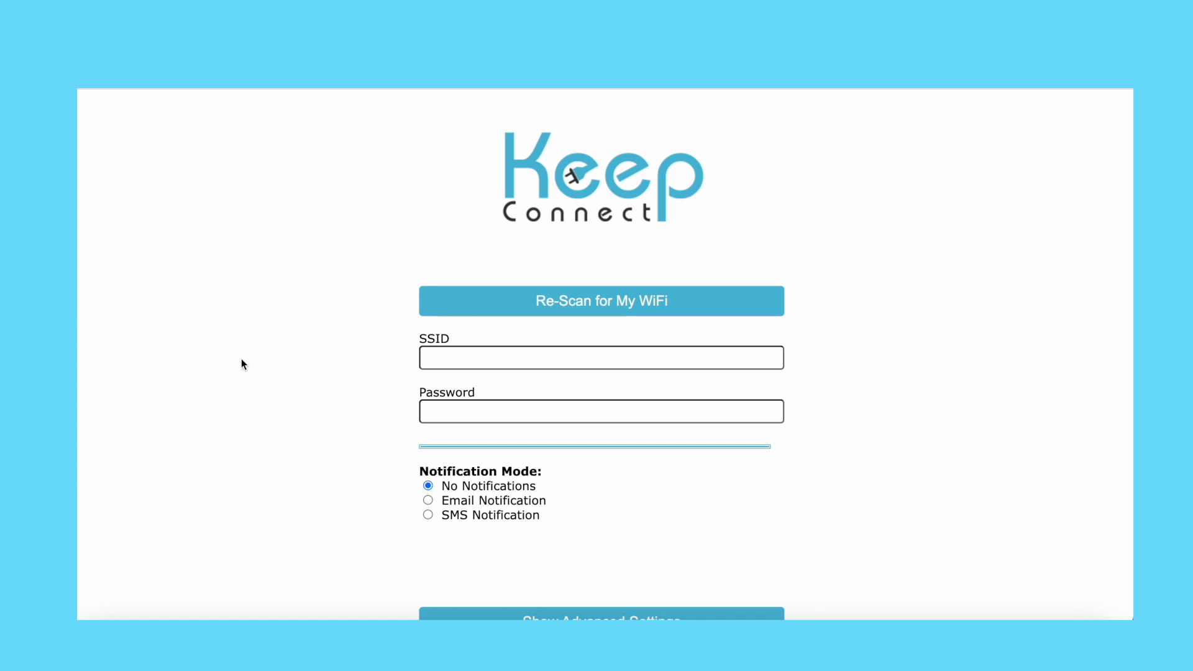
- Choose SMS text notifications with country code 1 and expand the advanced settings
{"action": "left_click", "coordinate": [429, 514]}
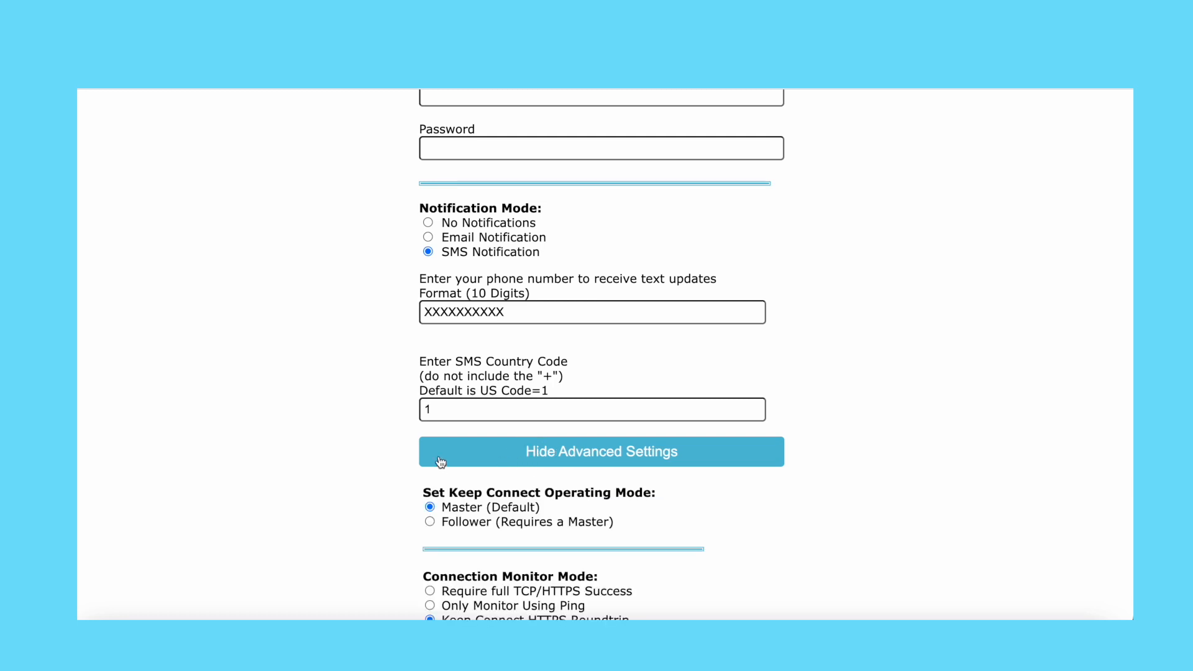
{"action": "scroll", "scroll_direction": "down", "scroll_amount": 3}
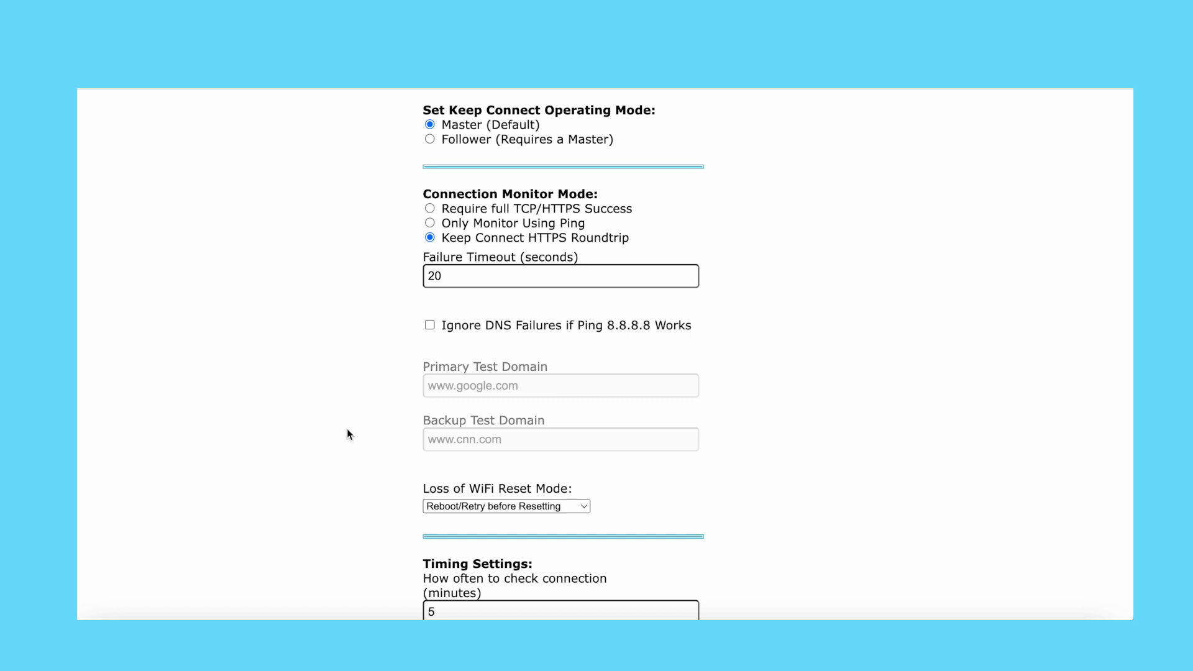
- Set Connection Monitor Mode to Only Monitor Using Ping, enabling google.com and cnn.com test domains
{"action": "left_click", "coordinate": [430, 133]}
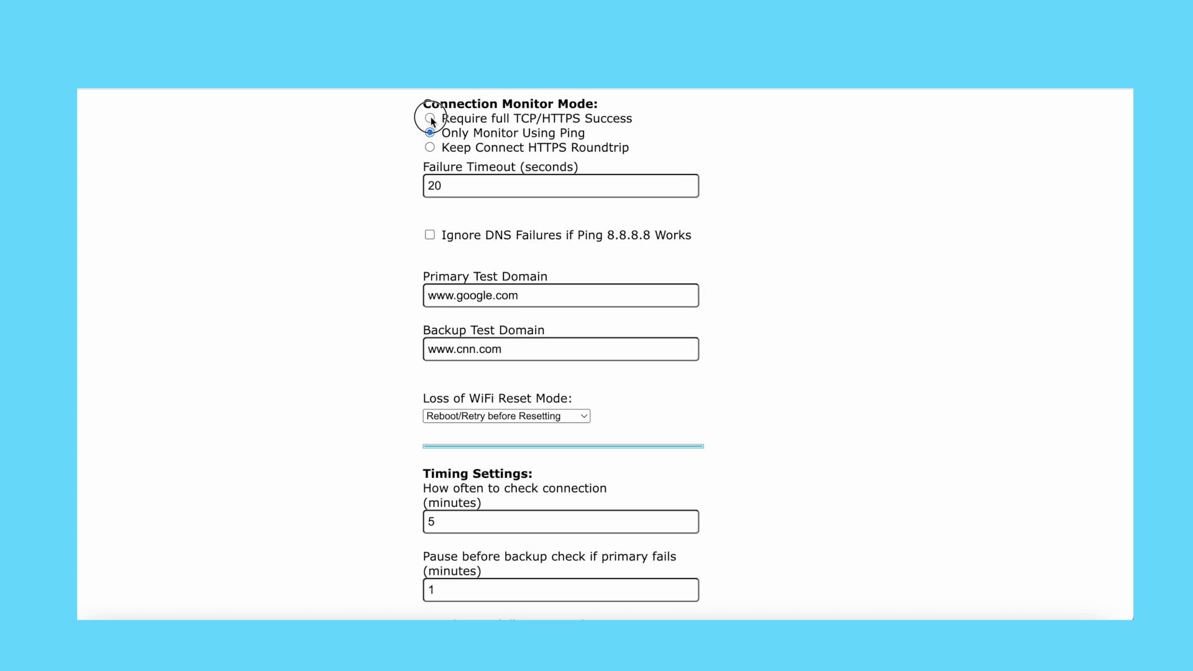
- Try Require full TCP/HTTPS Success, then settle on Keep Connect HTTPS Roundtrip monitoring
{"action": "left_click", "coordinate": [430, 119]}
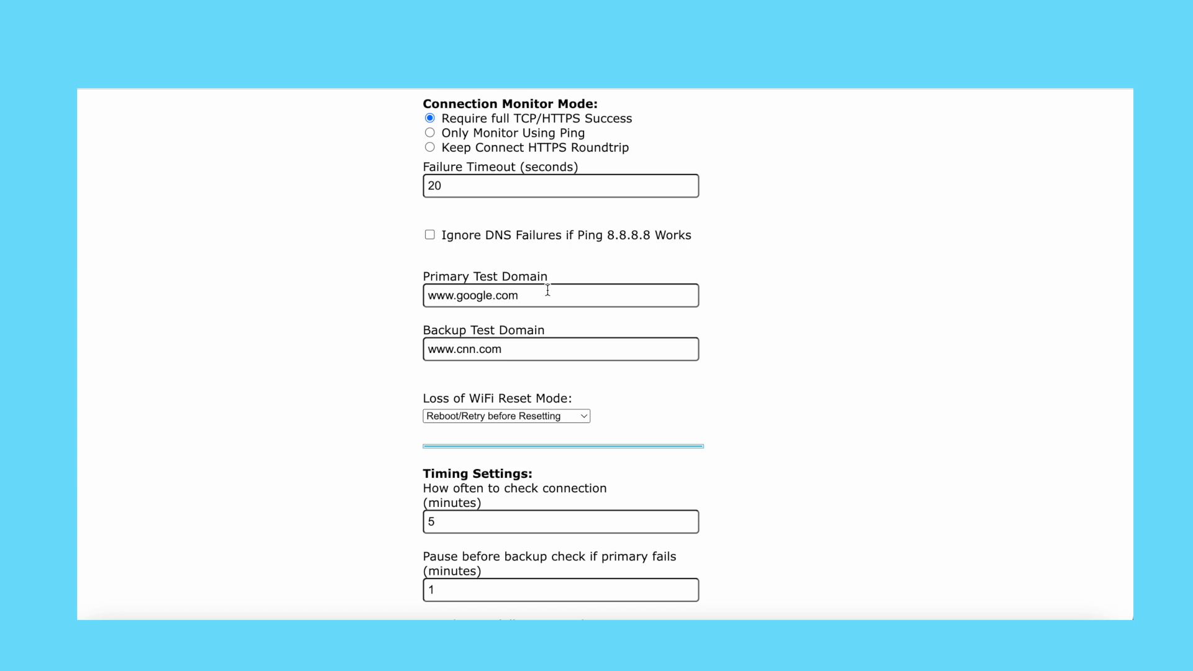
{"action": "left_click", "coordinate": [430, 148]}
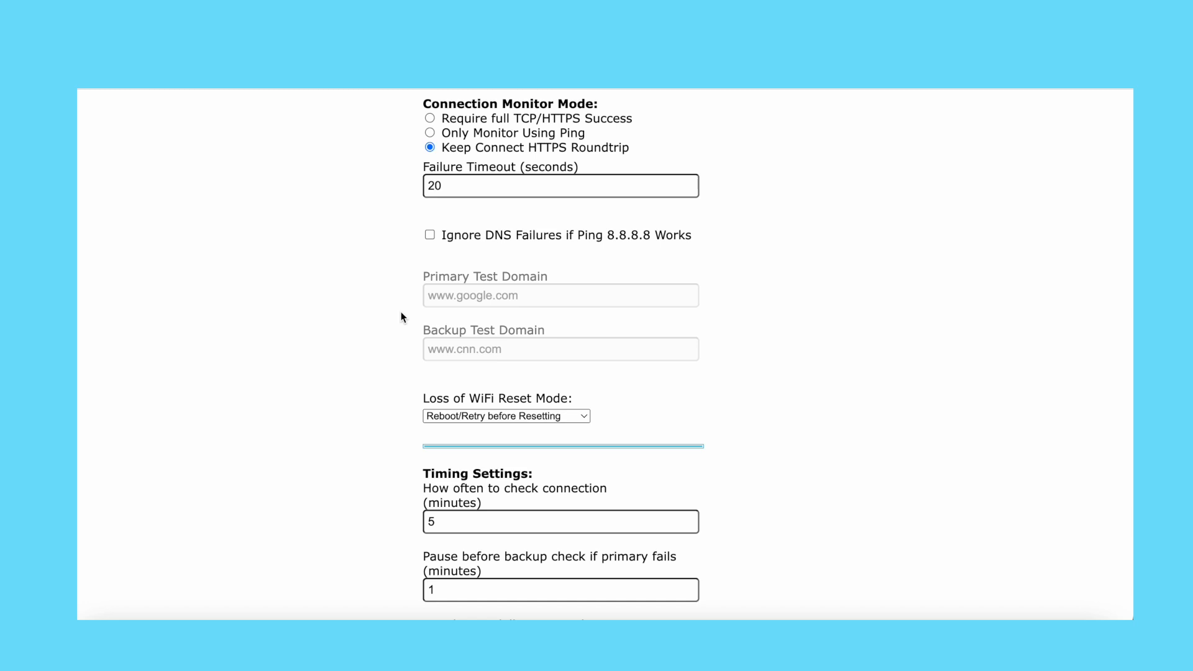
{"action": "left_click", "coordinate": [430, 119]}
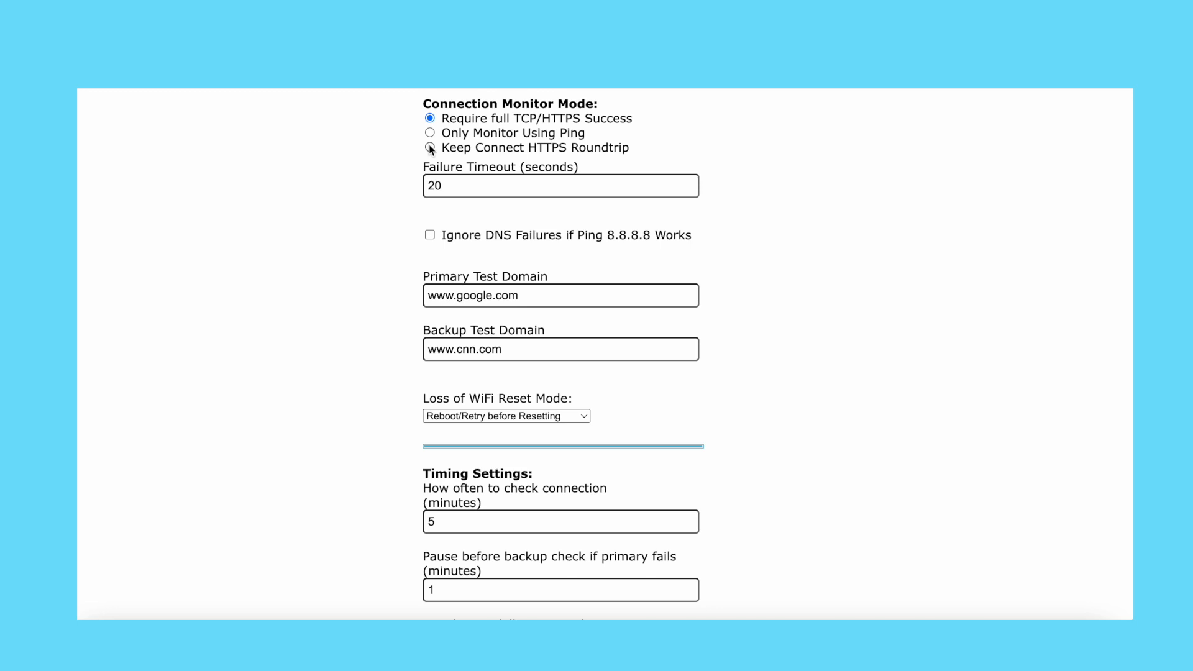
{"action": "scroll", "scroll_direction": "down", "scroll_amount": 3}
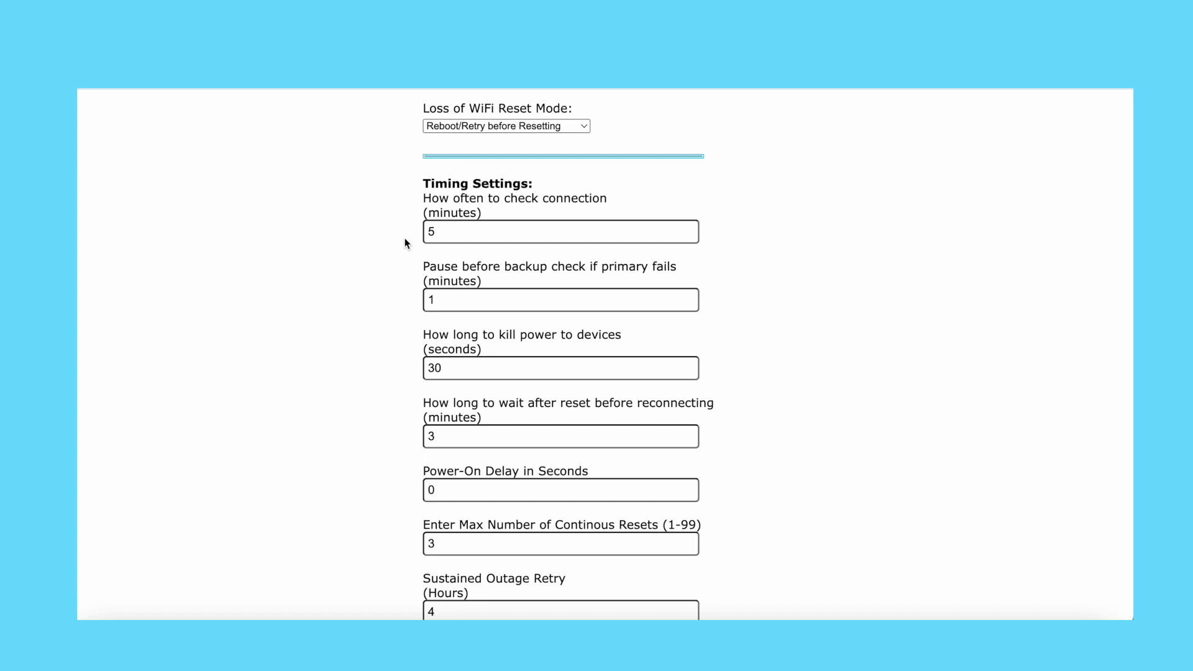
- Change Loss of WiFi Reset Mode from Regular Resets to Block Resets, Await Reconnection
{"action": "left_click", "coordinate": [506, 126]}
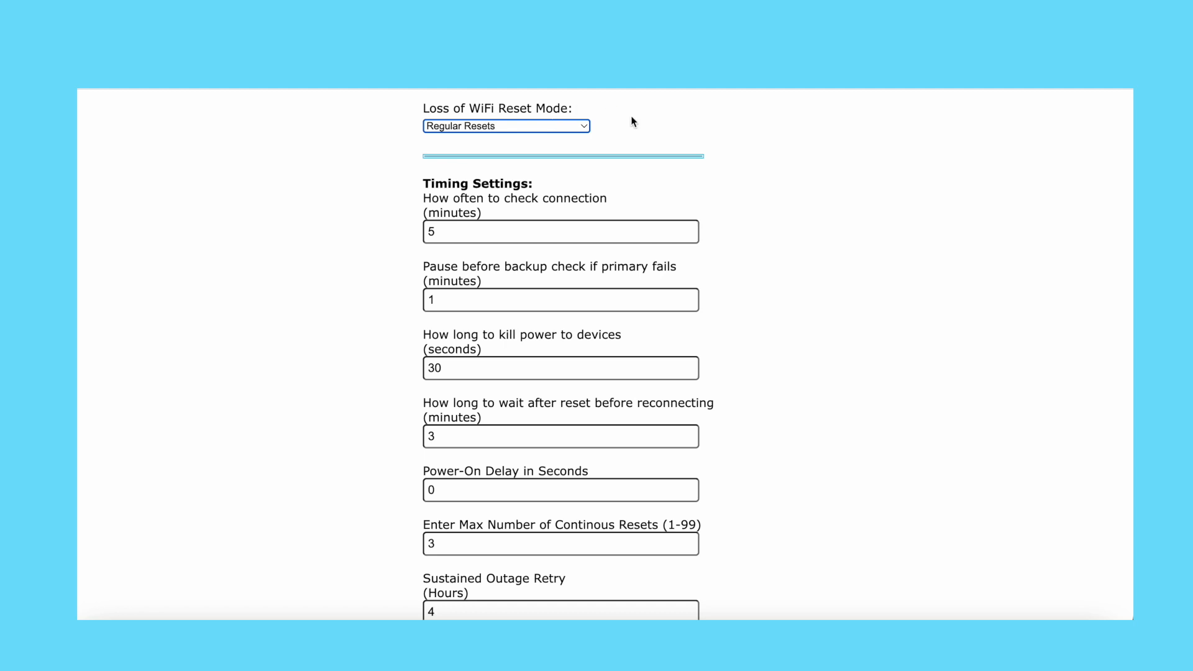
{"action": "left_click", "coordinate": [505, 125]}
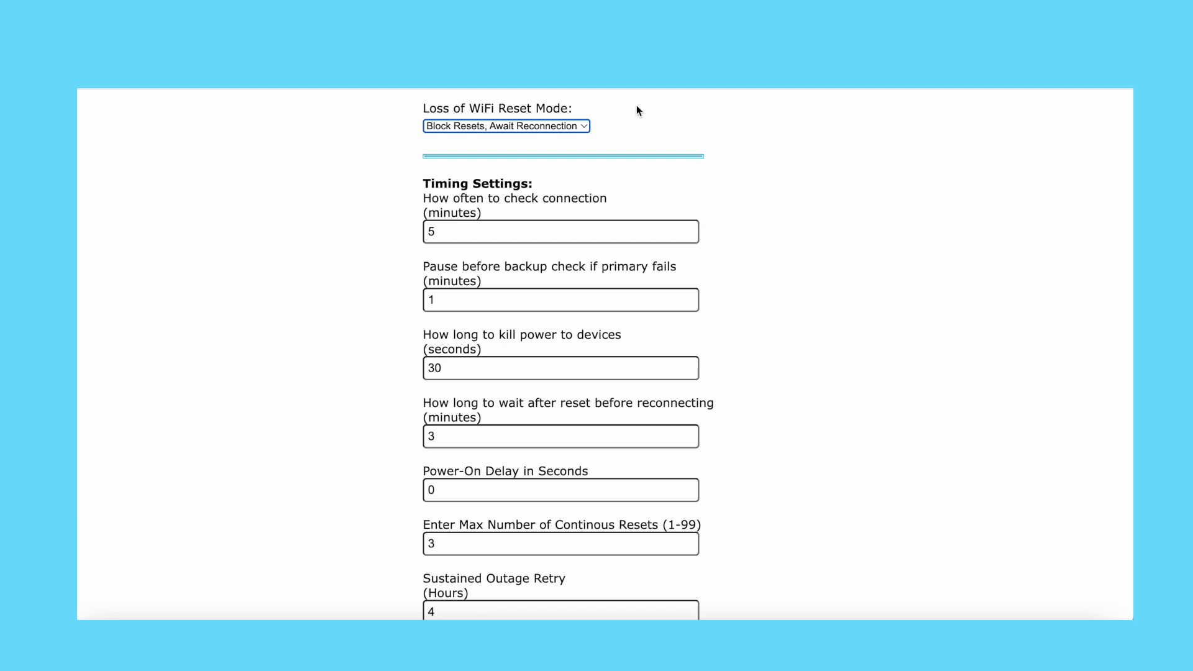
{"action": "scroll", "scroll_direction": "down", "scroll_amount": 3}
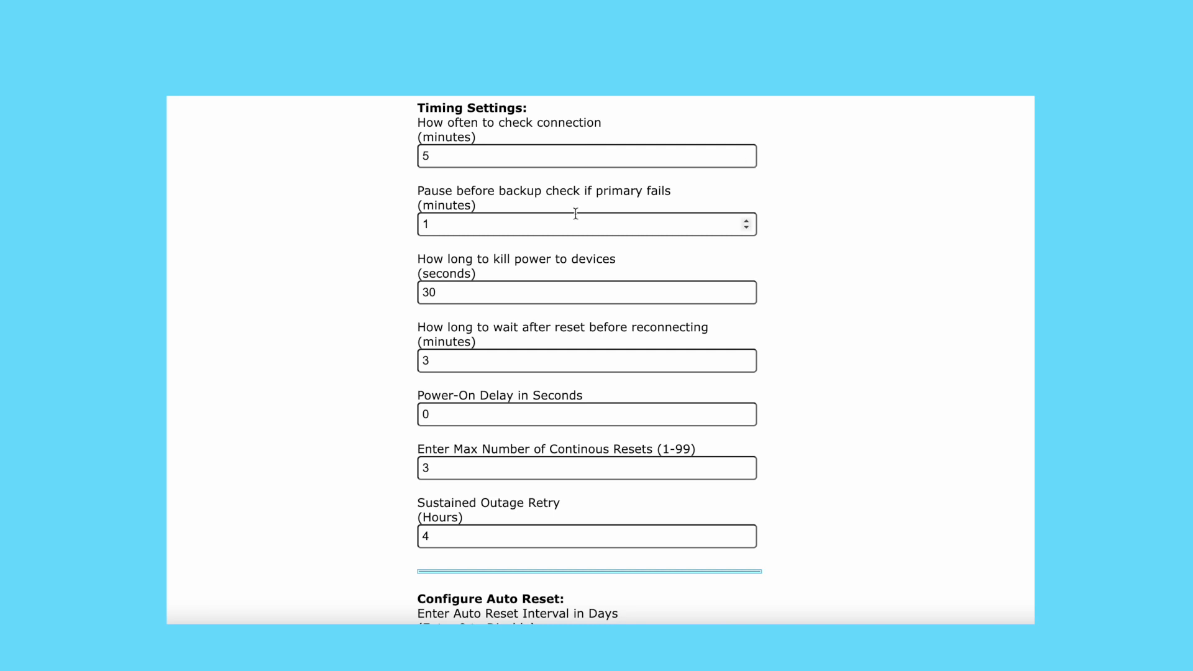
{"action": "mouse_move", "coordinate": [574, 224]}
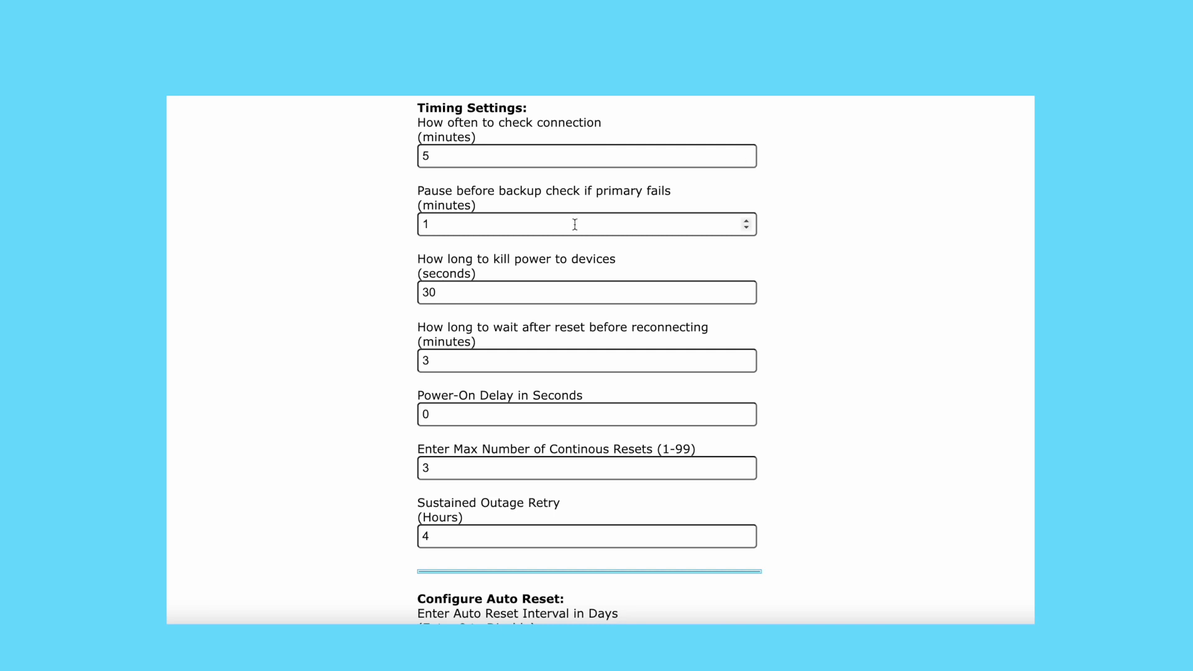
{"action": "scroll", "scroll_direction": "down", "scroll_amount": 3}
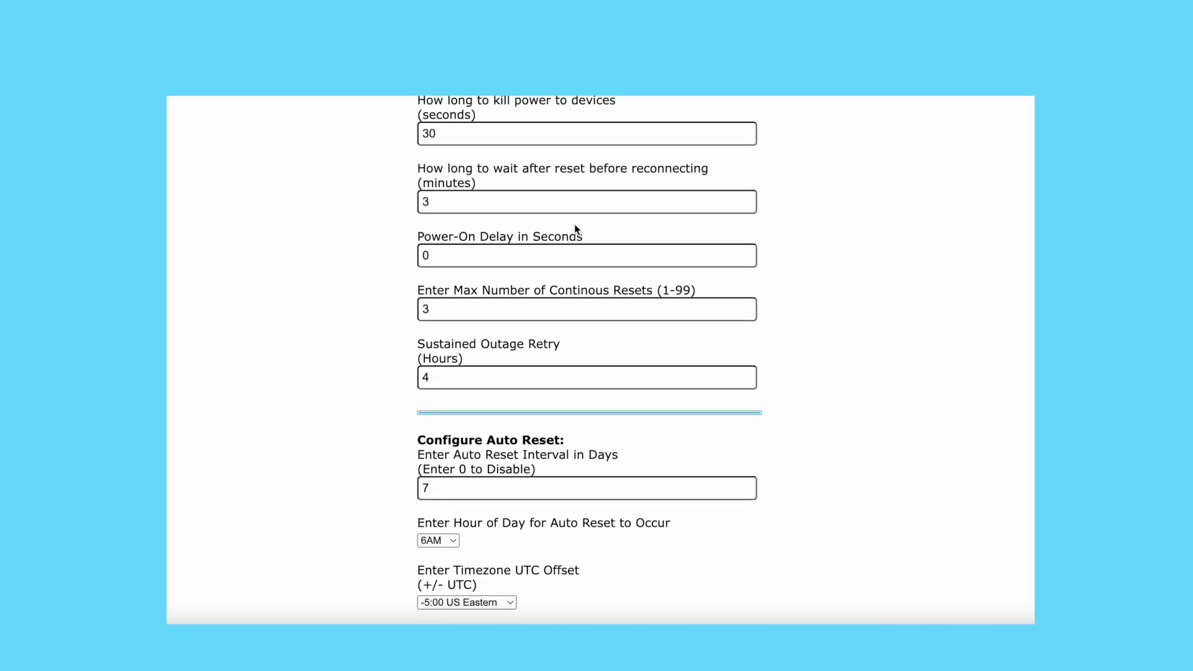
{"action": "scroll", "scroll_direction": "down", "scroll_amount": 3}
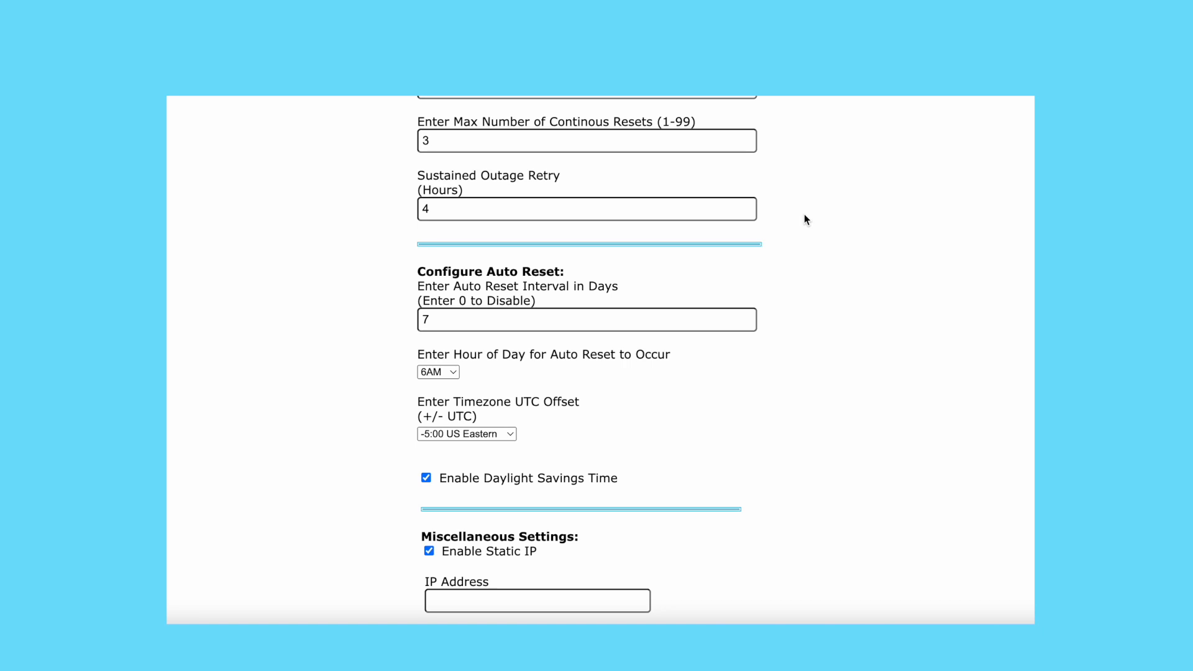
- Enter 0 days as the Auto Reset Interval, greying out hour, timezone and daylight-savings options
{"action": "scroll", "scroll_direction": "down", "scroll_amount": 3}
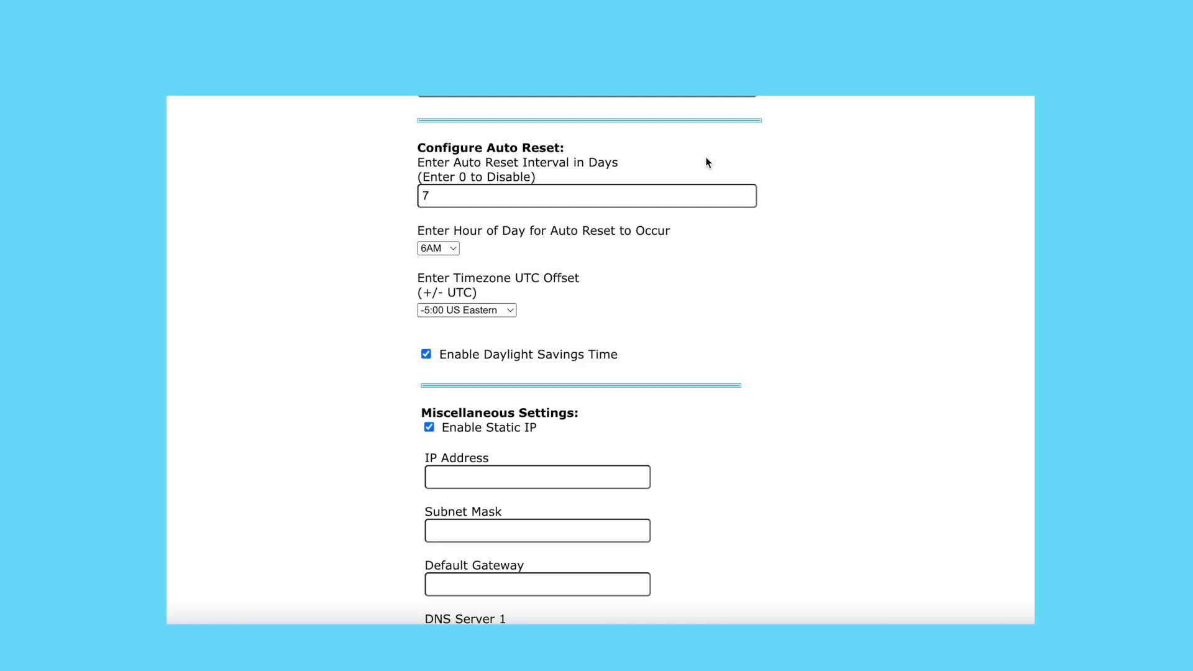
{"action": "type", "text": "0"}
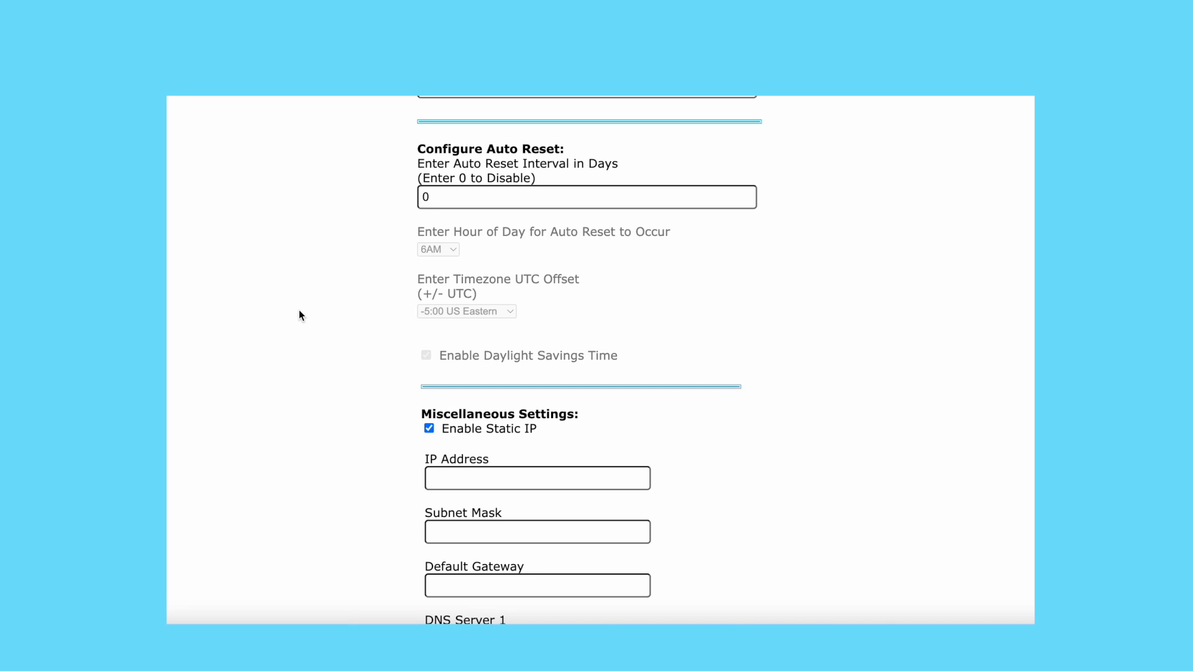
- Enter a non-zero Auto Reset Interval (1, then 7 days), reactivating the hour and timezone options
{"action": "type", "text": "1"}
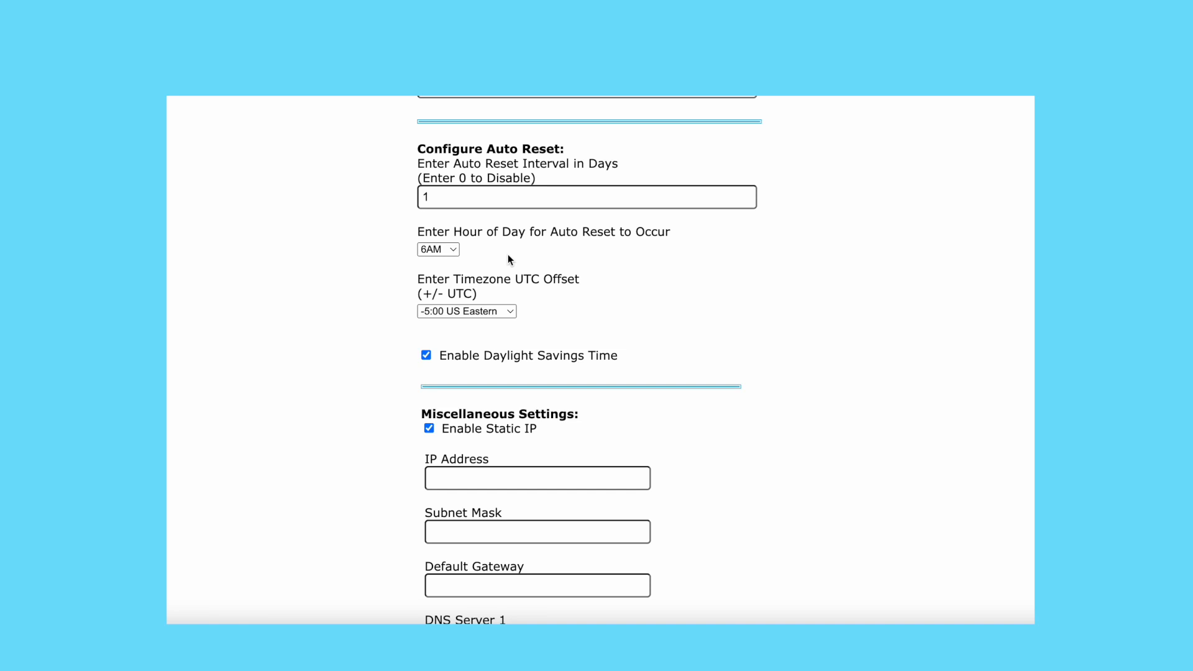
{"action": "type", "text": "7"}
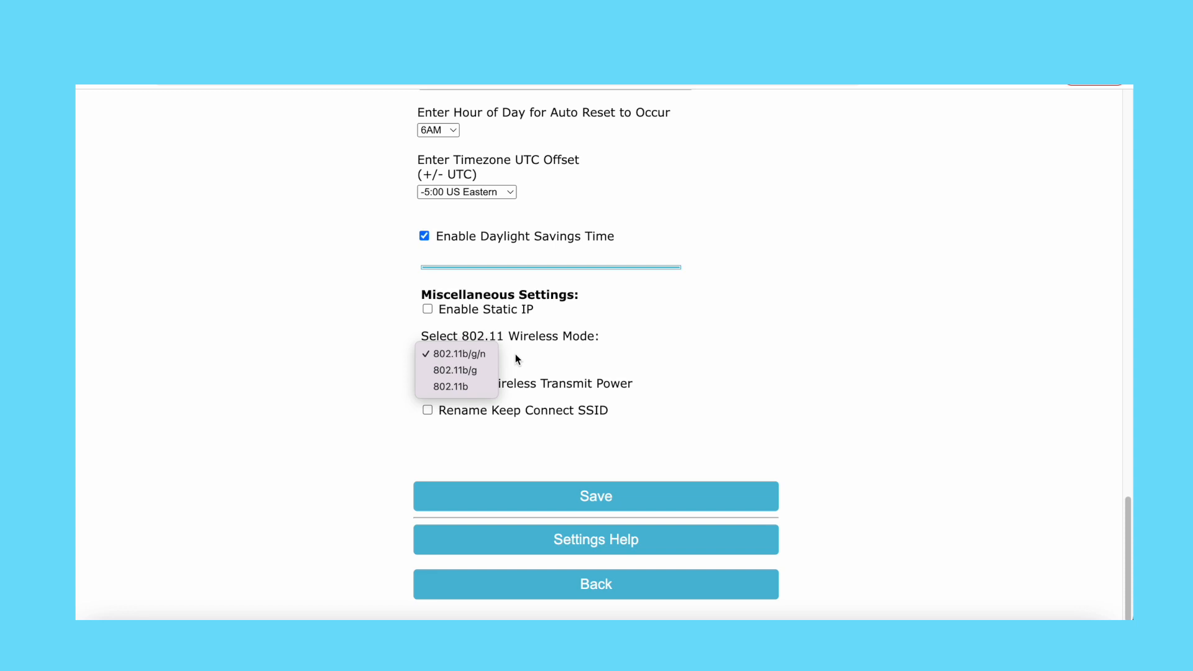
- Select 802.11b/g as the Wireless Mode and enable Reduce Wireless Transmit Power
{"action": "left_click", "coordinate": [454, 370]}
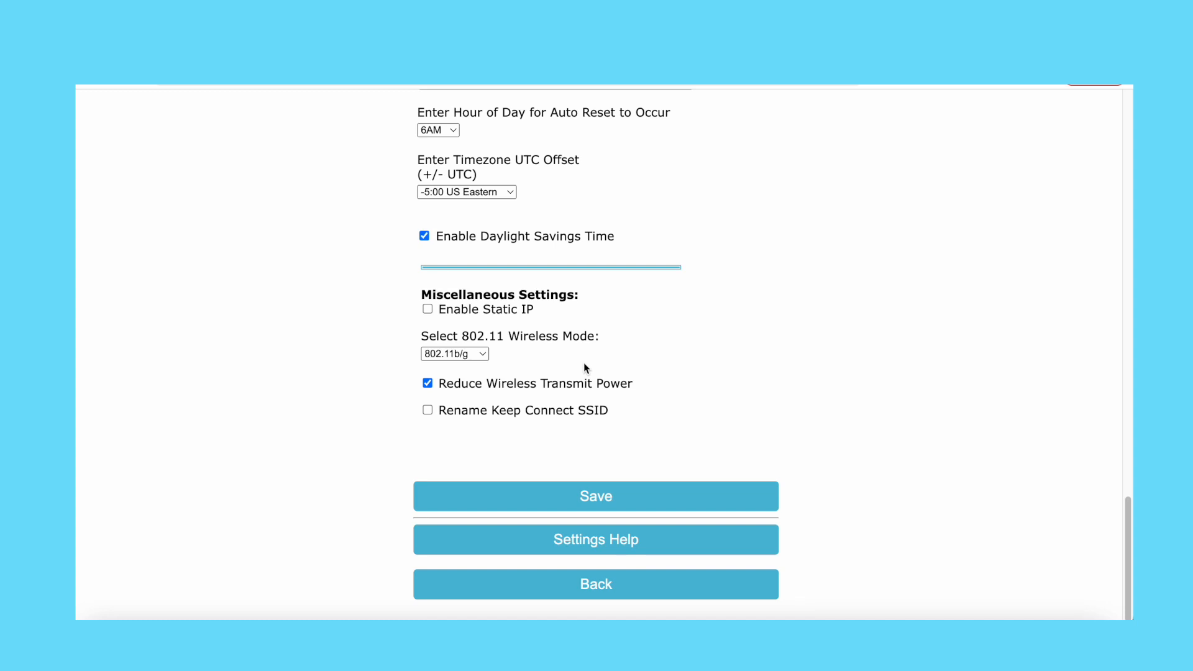
- Turn off Reduce Wireless Transmit Power and enable Rename Keep Connect SSID, showing the SSID field
{"action": "left_click", "coordinate": [427, 410]}
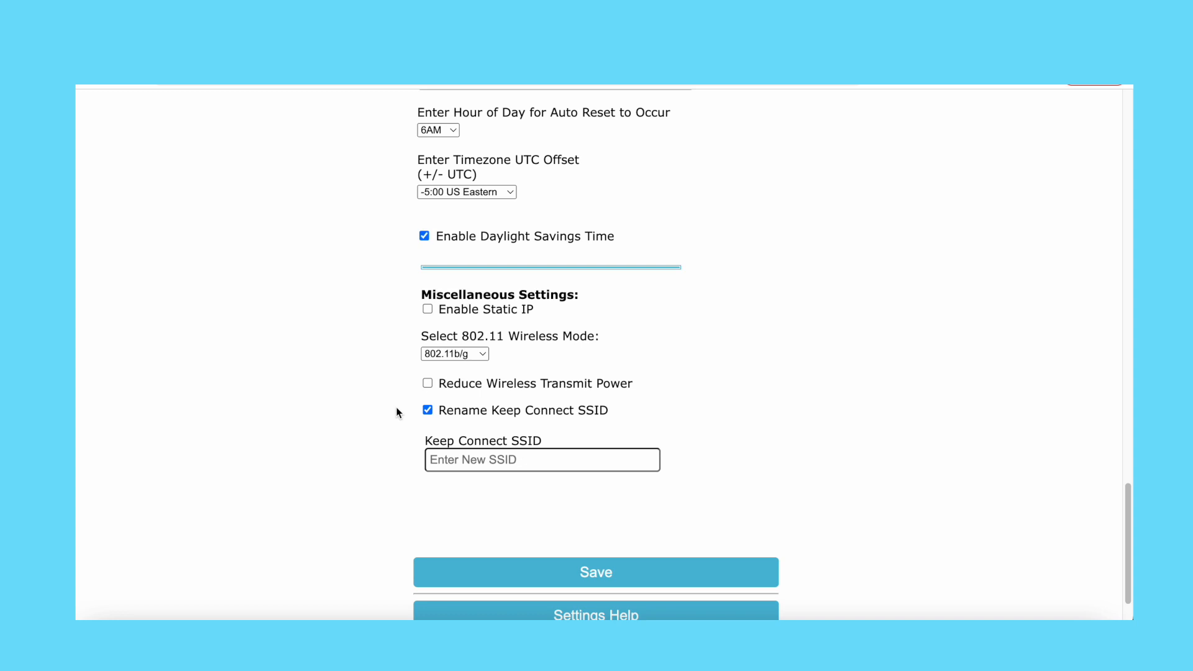
- Uncheck Rename Keep Connect SSID so the new SSID field disappears
{"action": "left_click", "coordinate": [427, 410]}
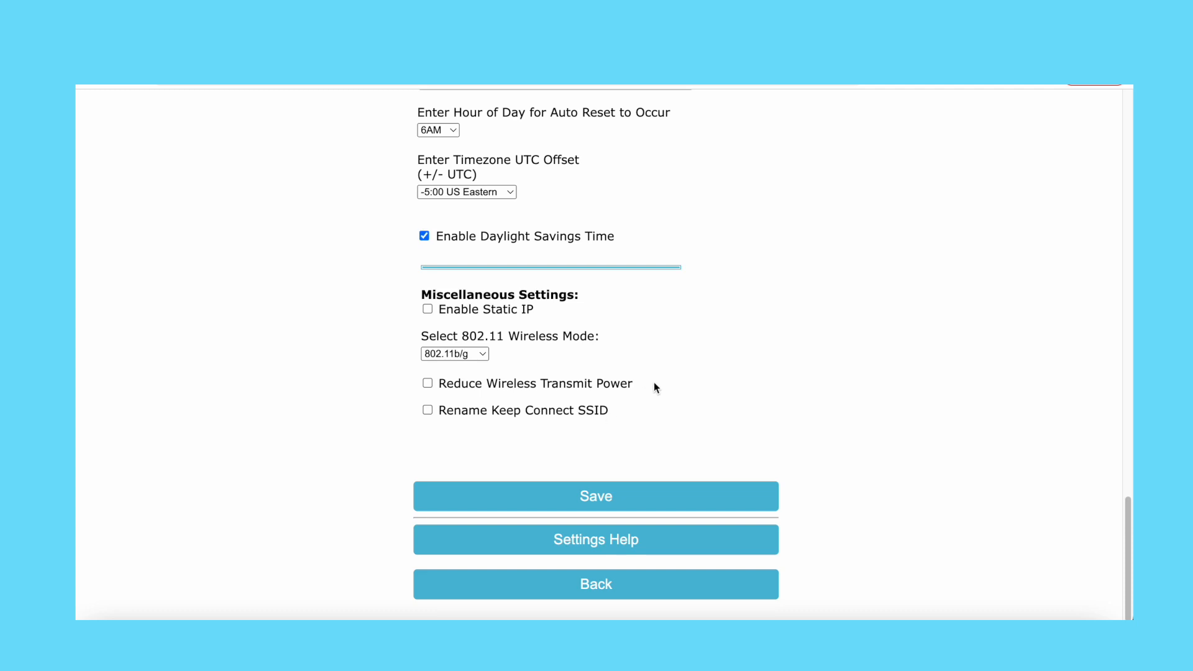